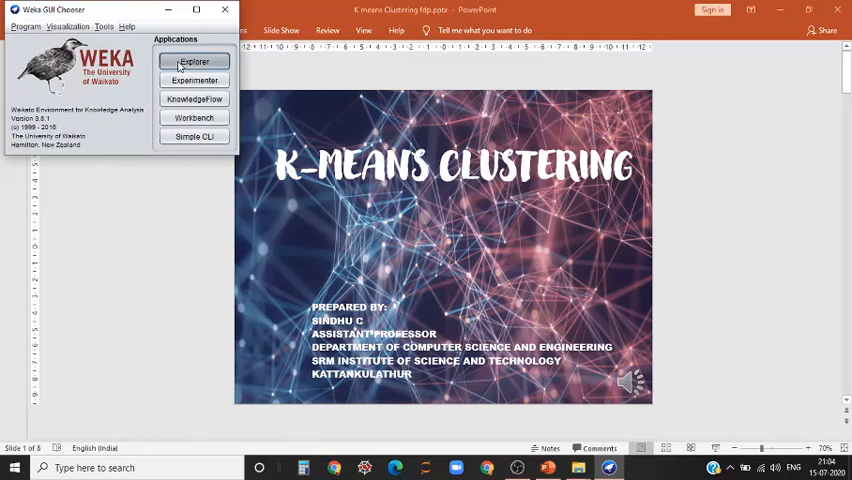
Launch the Weka Explorer from the GUI Chooser
click(194, 61)
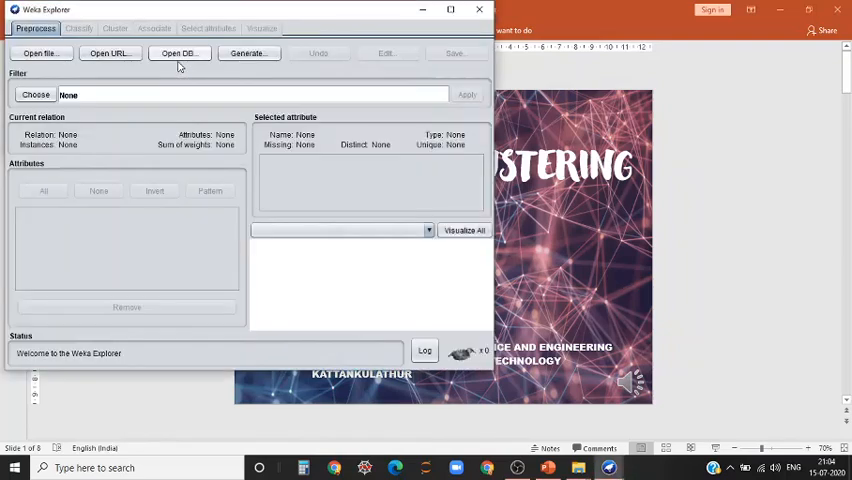
mouse_move(179, 53)
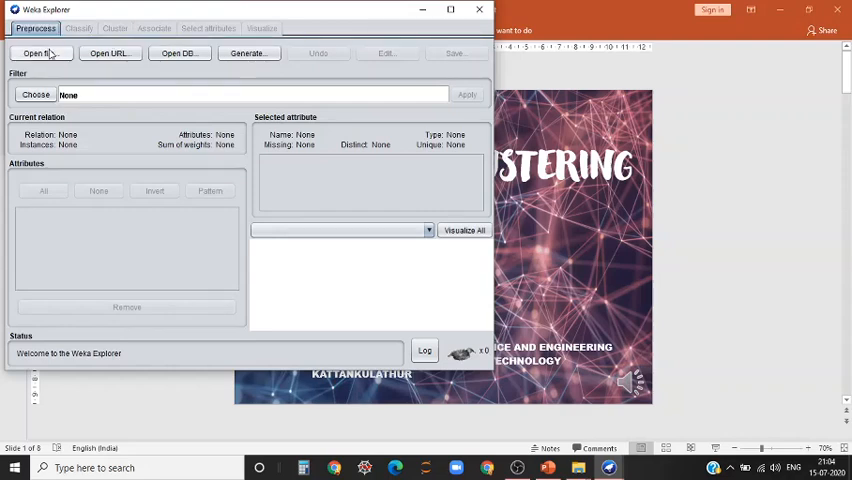
Load iris.arff from C:\Program Files\Weka-3-8\data into the Explorer
click(38, 53)
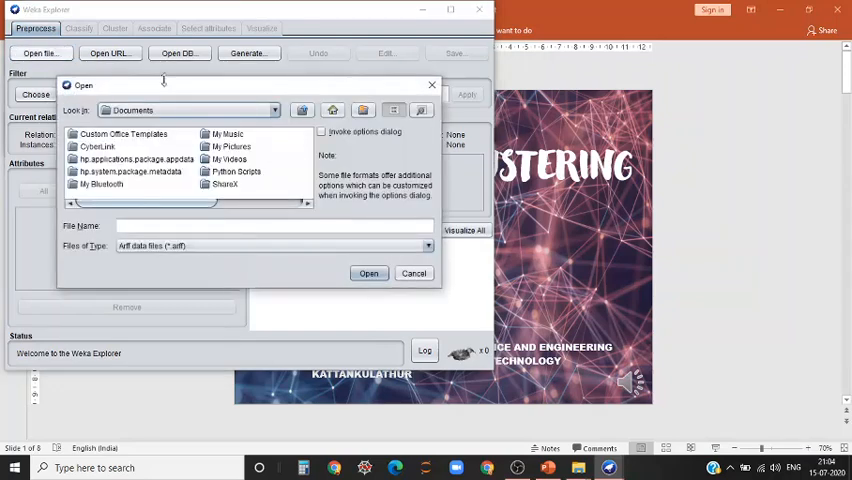
click(274, 110)
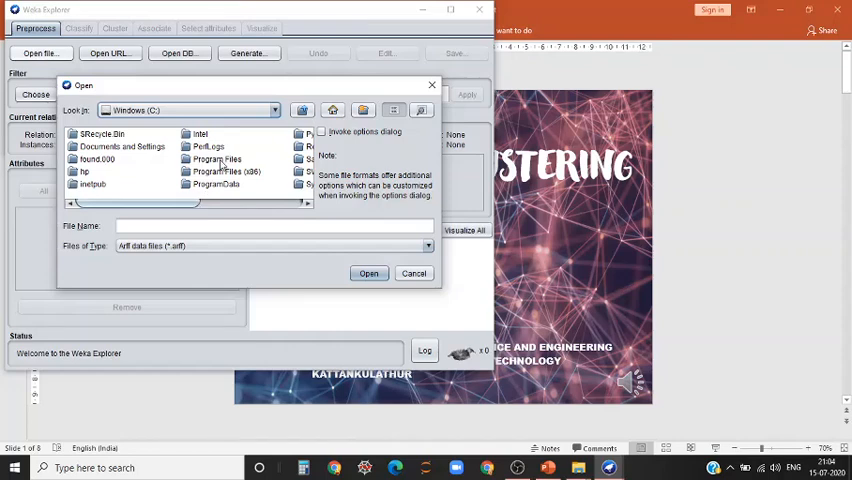
double_click(217, 158)
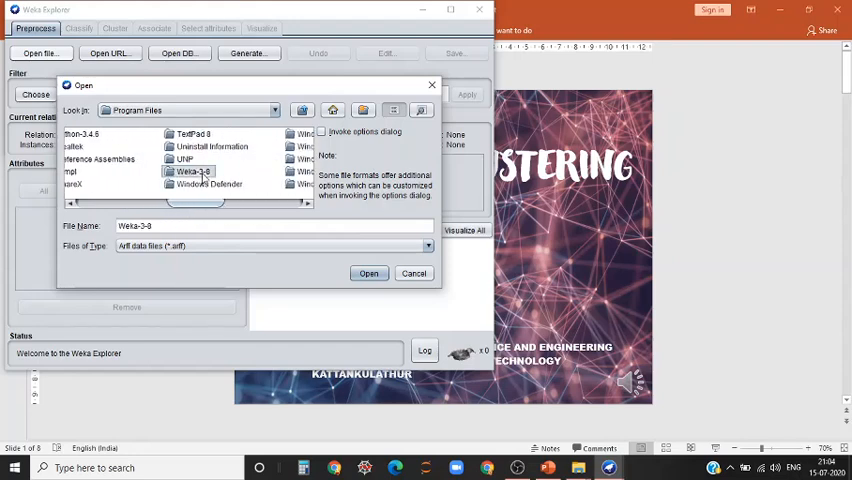
double_click(192, 171)
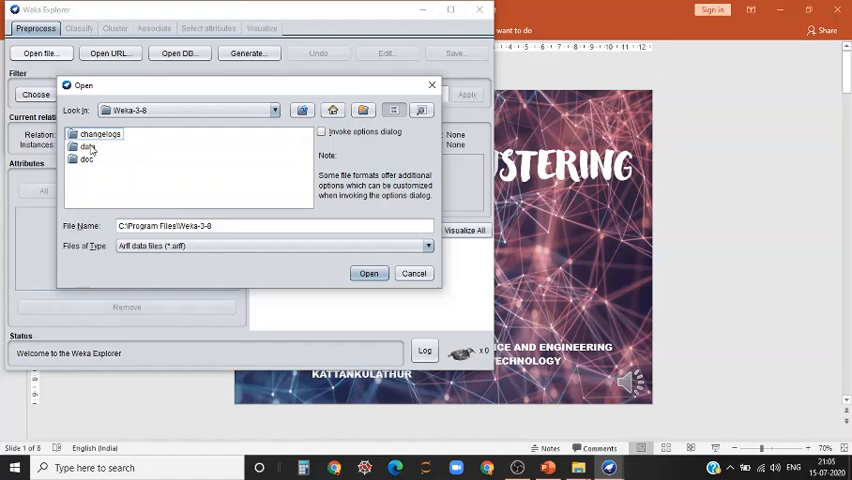
double_click(88, 146)
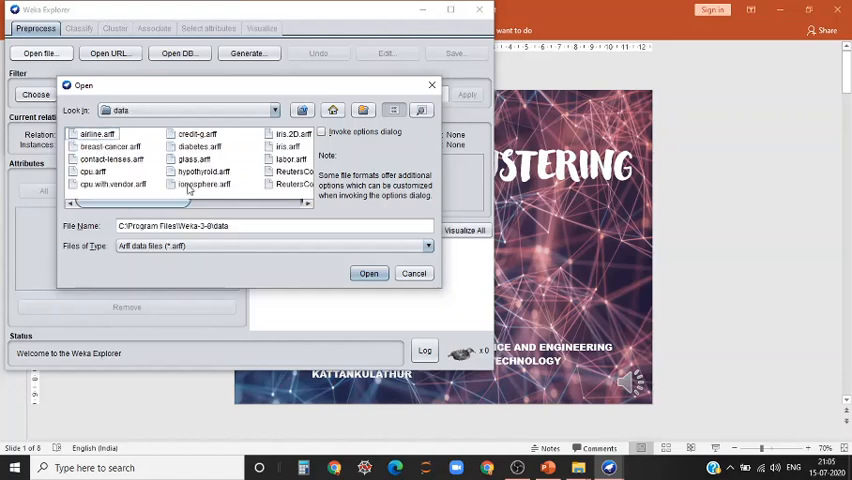
click(242, 146)
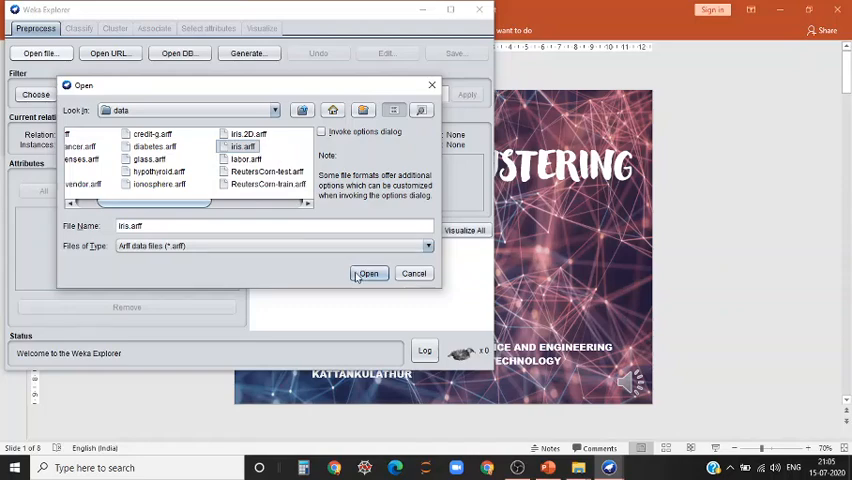
click(368, 273)
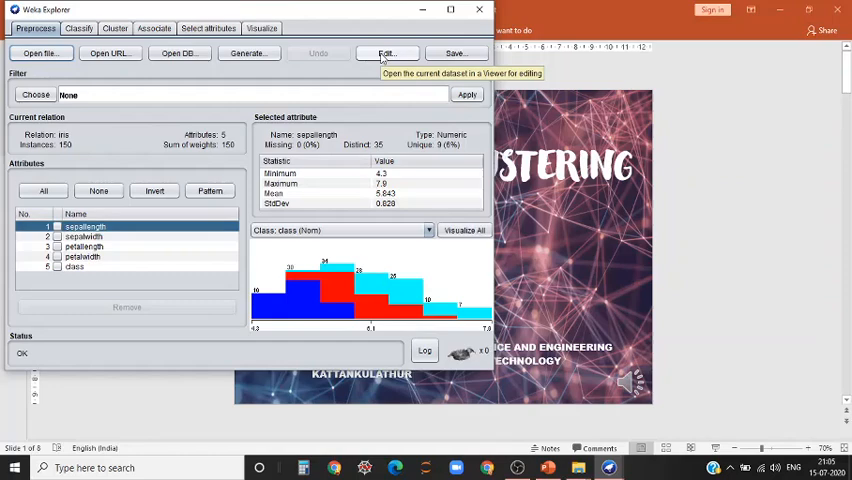
click(386, 53)
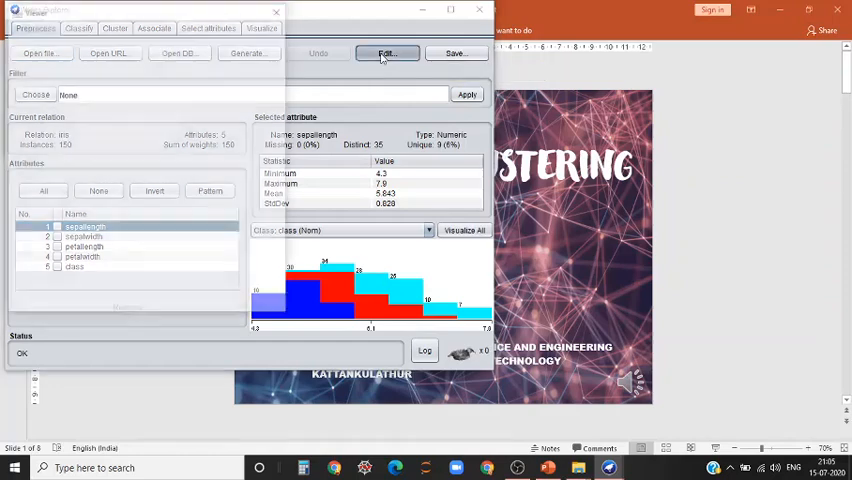
click(386, 53)
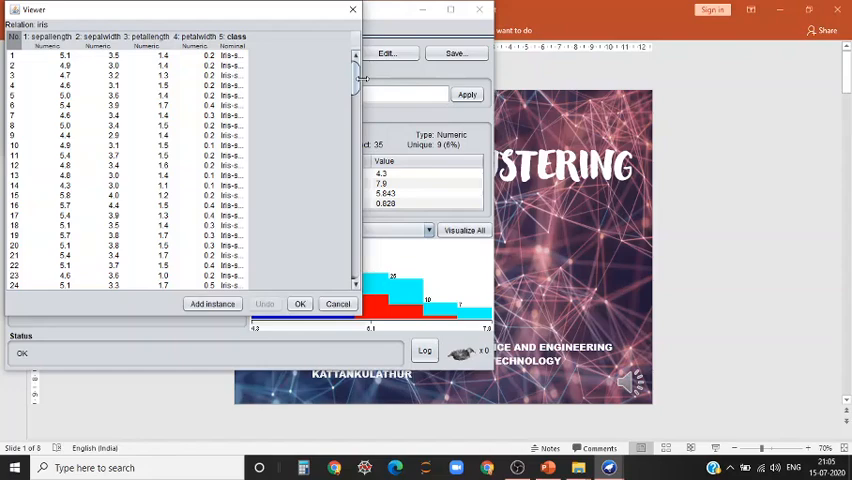
scroll(down, 3)
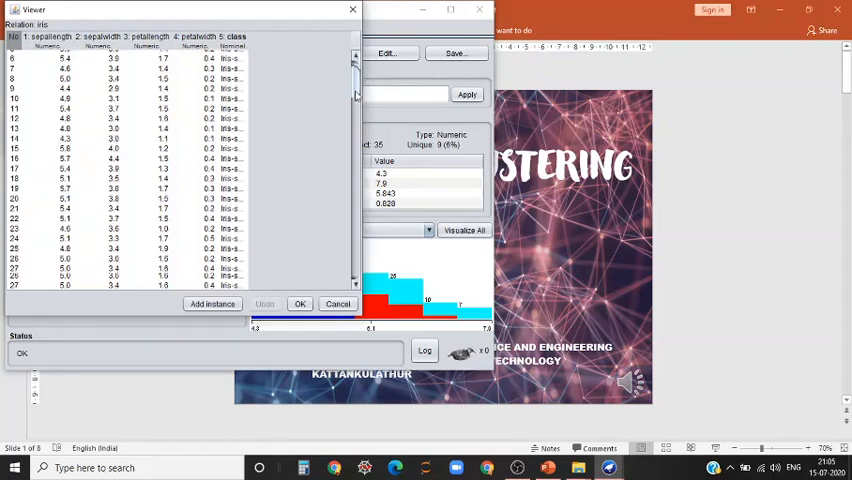
scroll(down, 3)
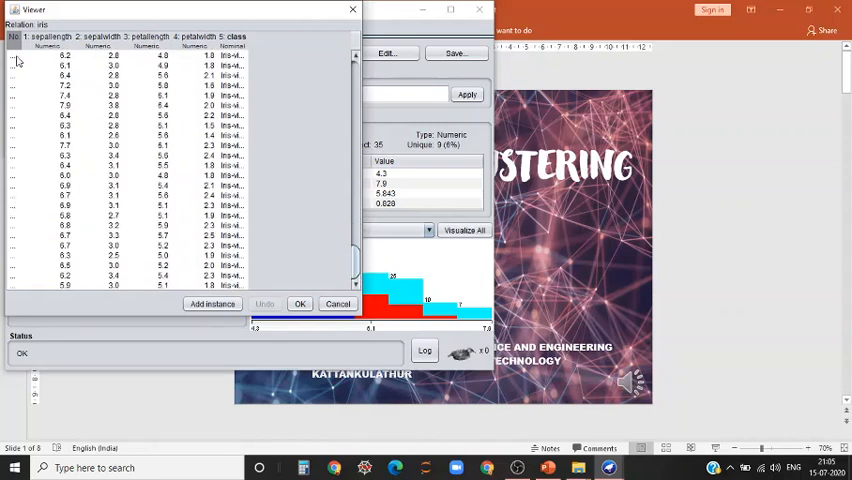
scroll(down, 3)
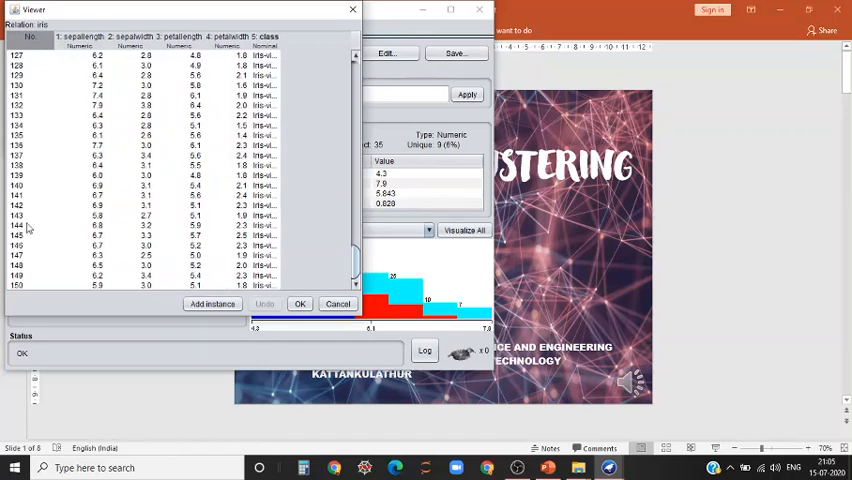
mouse_move(24, 288)
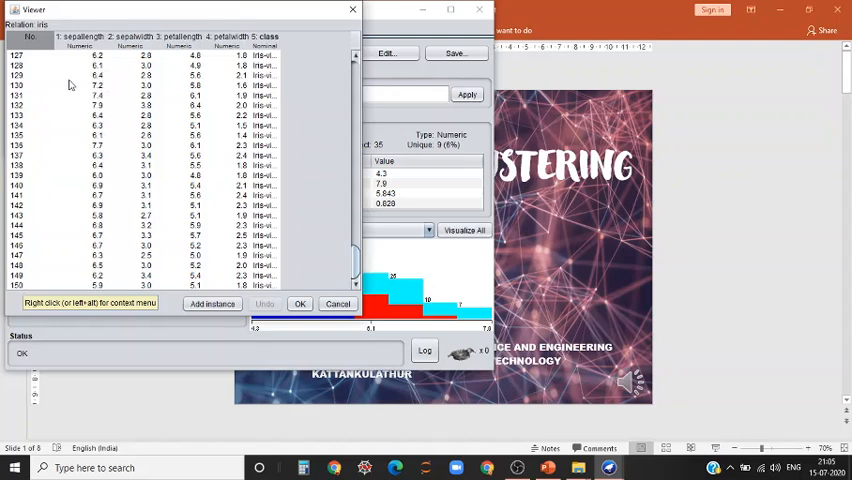
mouse_move(130, 50)
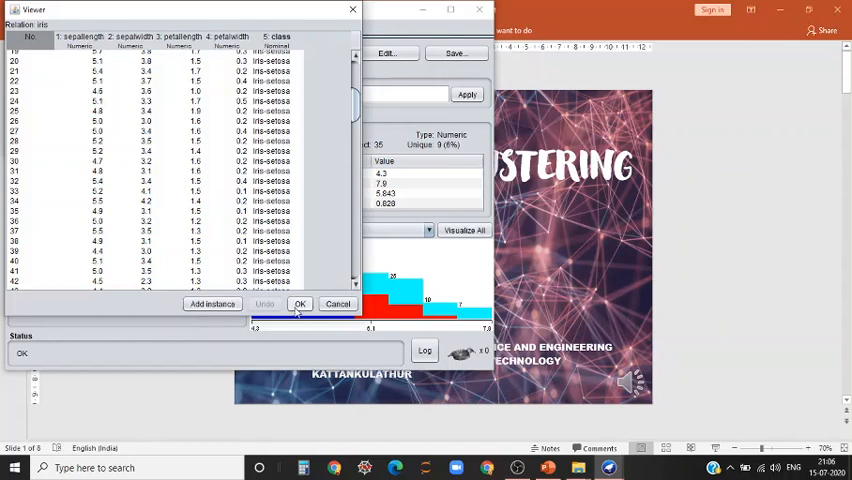
click(300, 304)
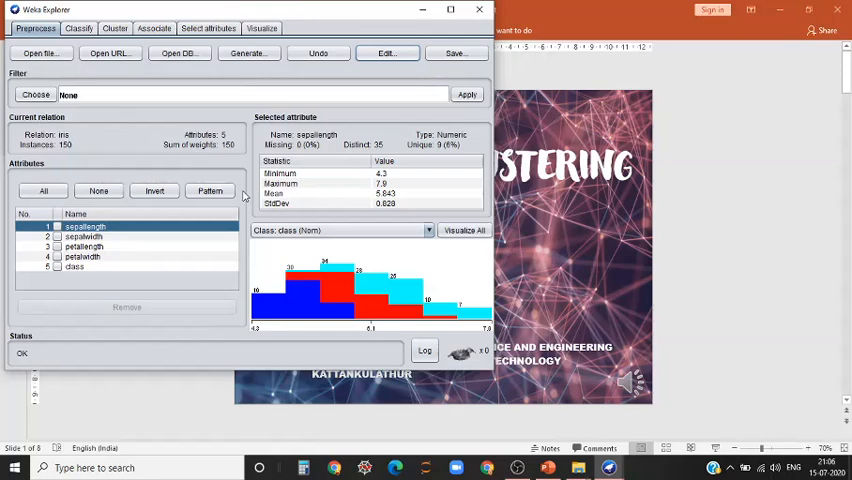
mouse_move(209, 190)
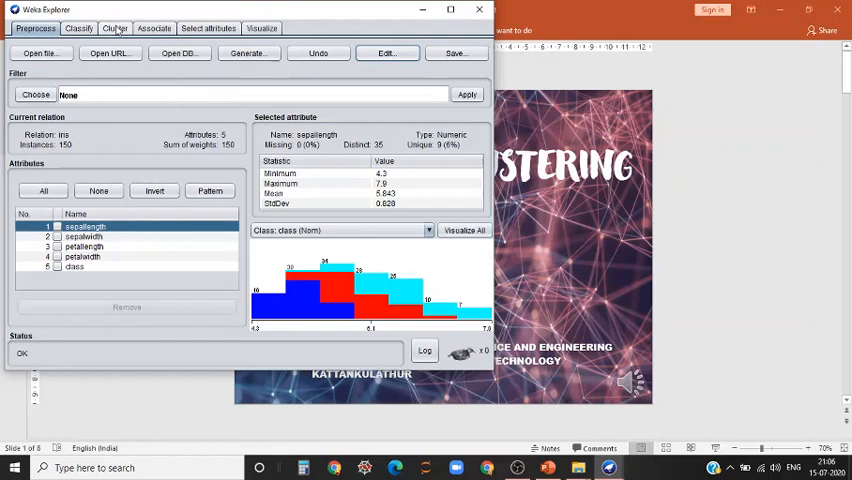
Replace the default EM clusterer with SimpleKMeans on the Cluster tab
click(114, 28)
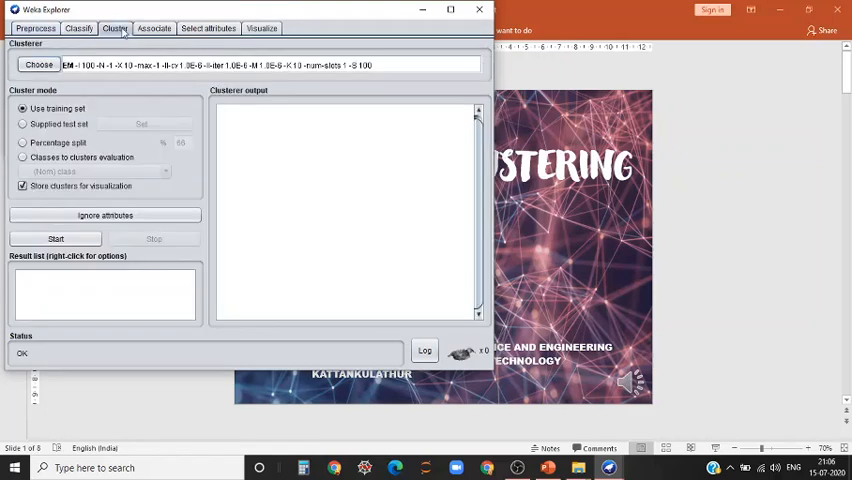
mouse_move(114, 28)
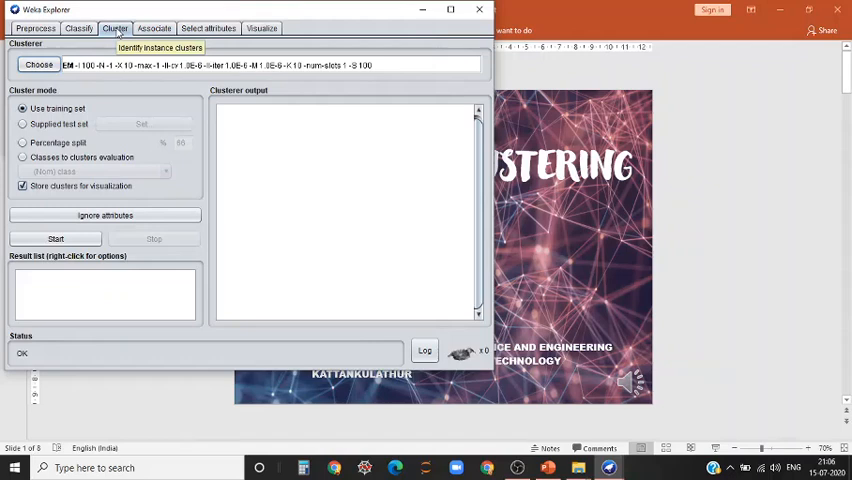
mouse_move(40, 64)
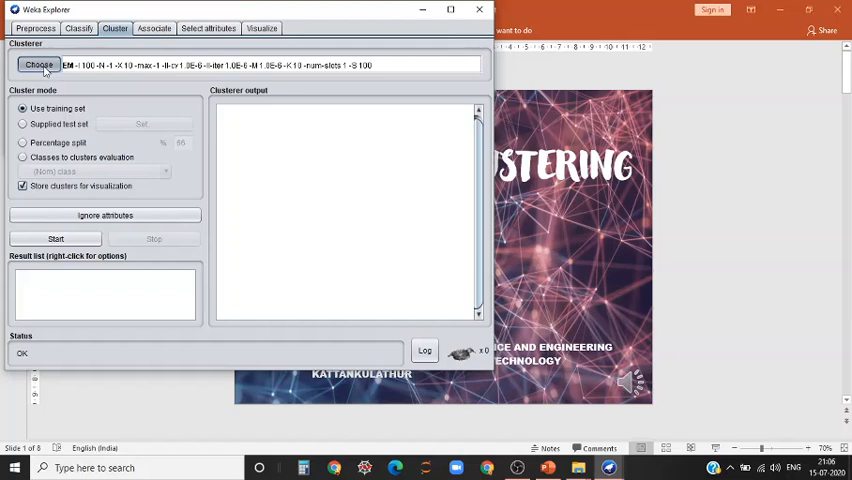
click(38, 64)
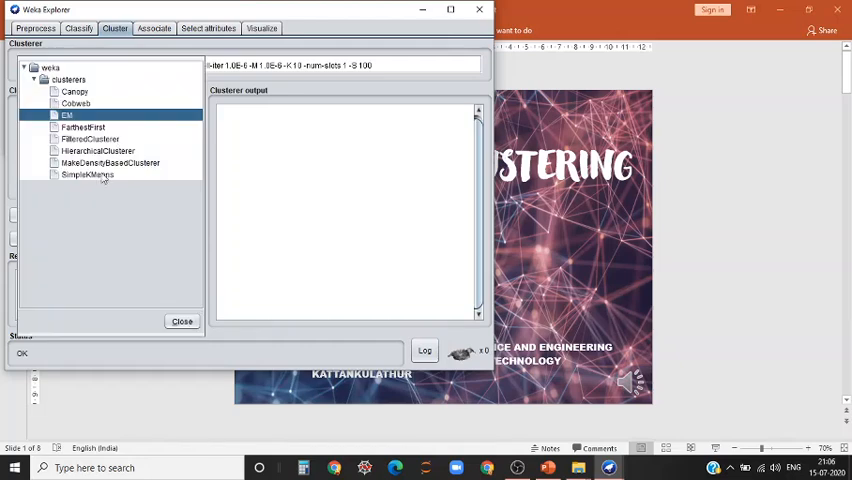
click(87, 175)
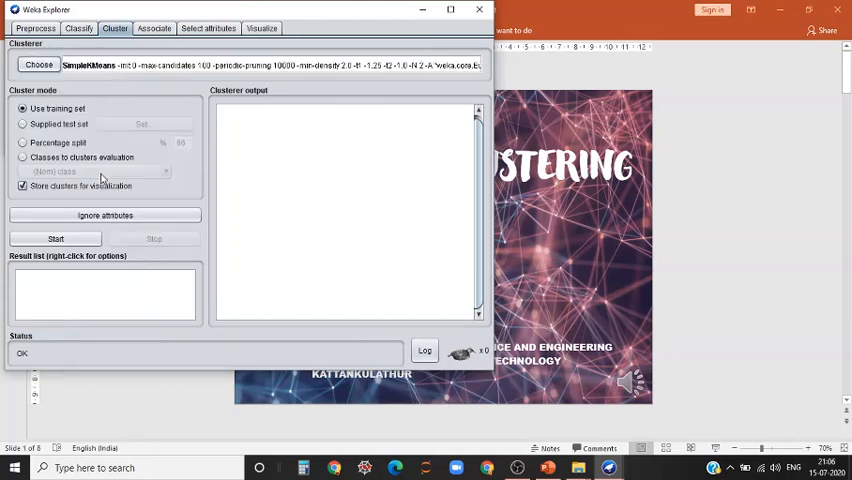
mouse_move(75, 158)
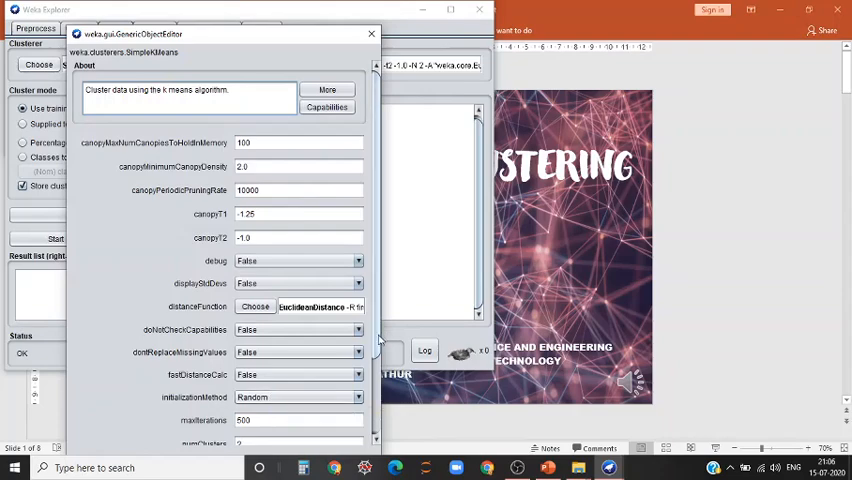
Run SimpleKMeans with 3 clusters using classes-to-clusters evaluation
scroll(down, 3)
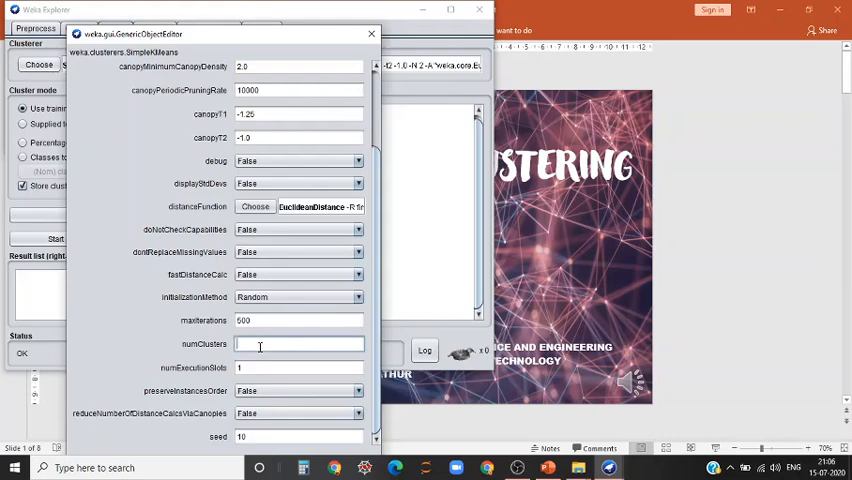
text(3)
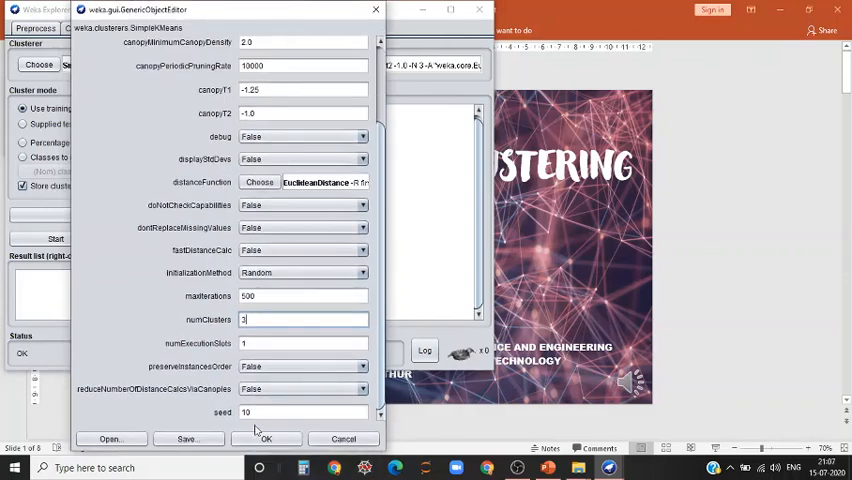
click(266, 438)
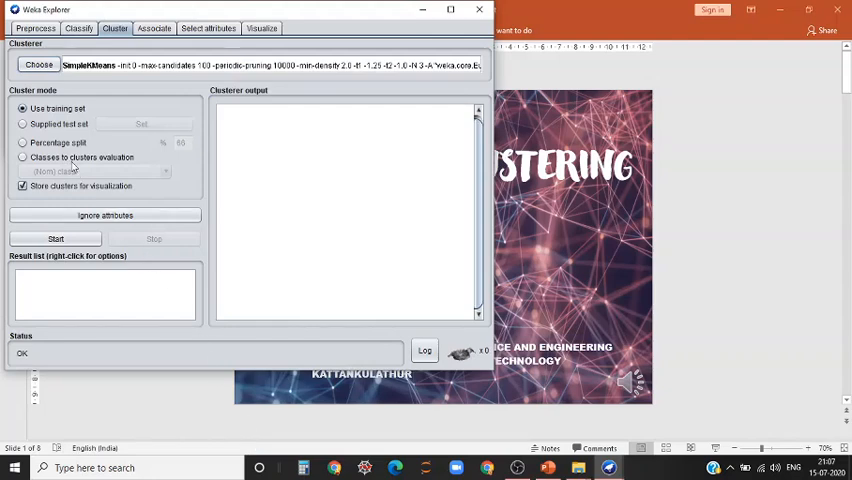
click(22, 157)
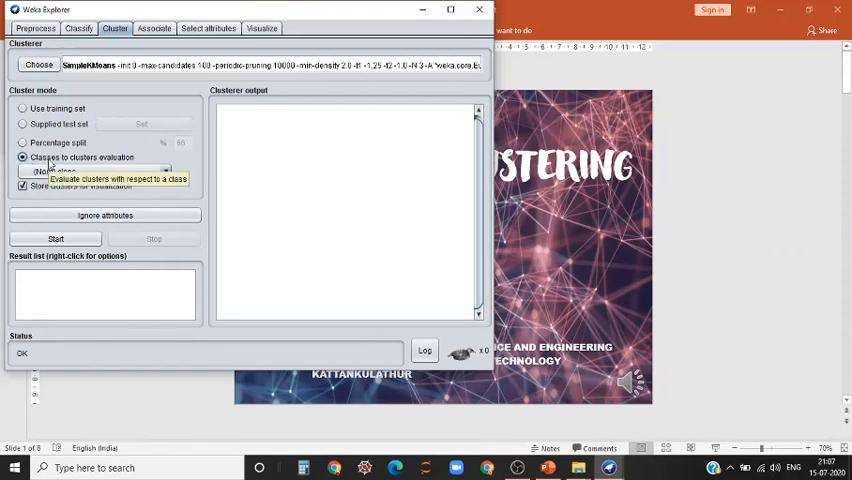
mouse_move(55, 239)
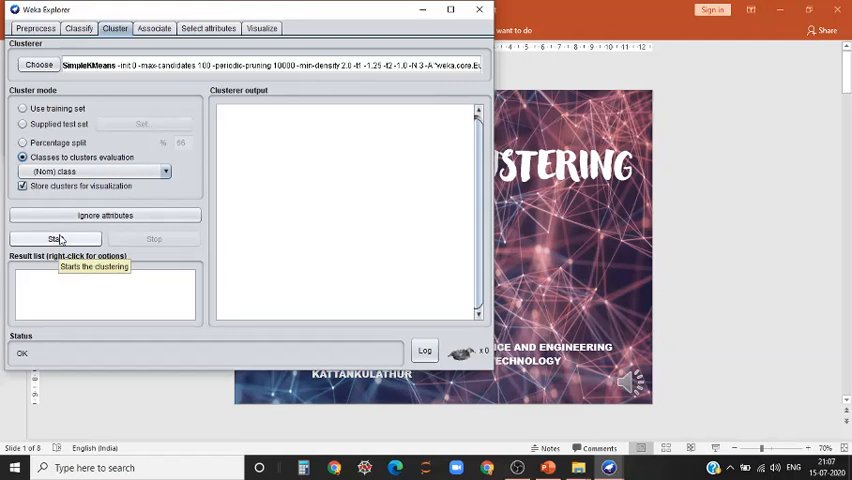
click(54, 239)
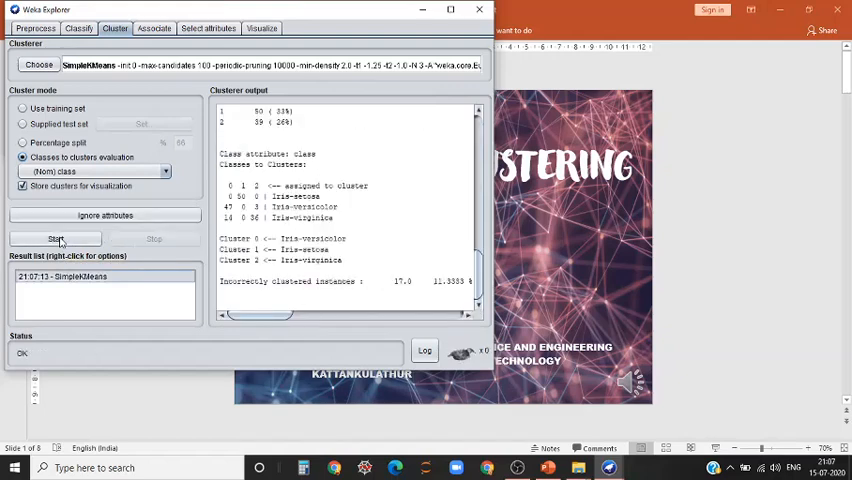
mouse_move(451, 10)
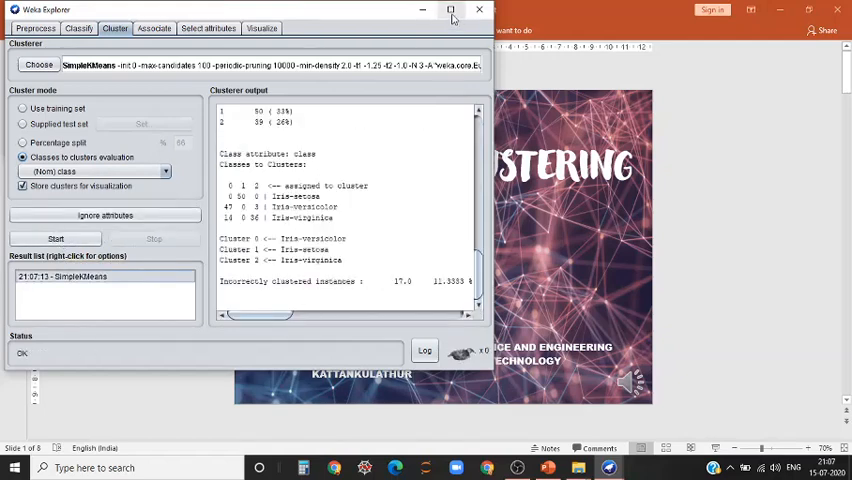
Maximize the Explorer window to full screen
click(451, 10)
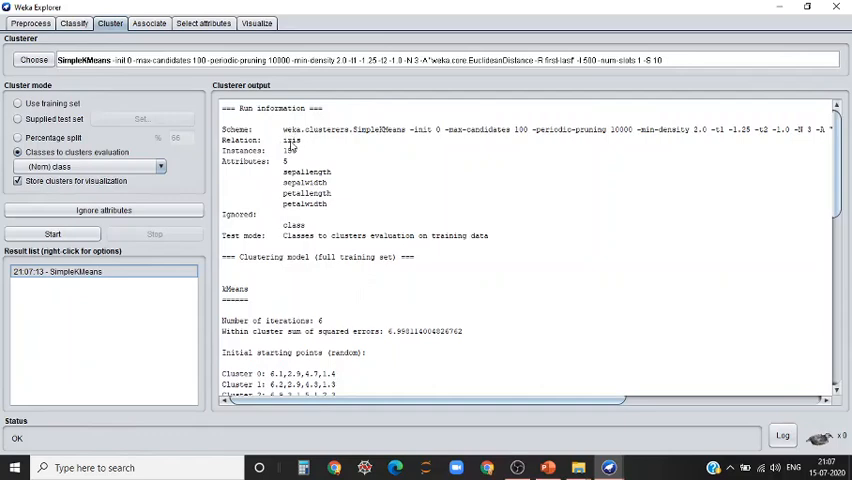
mouse_move(300, 150)
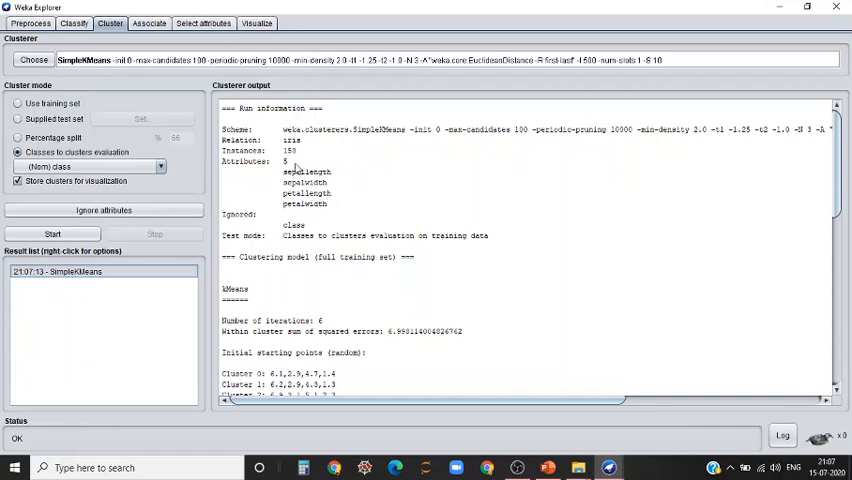
mouse_move(252, 222)
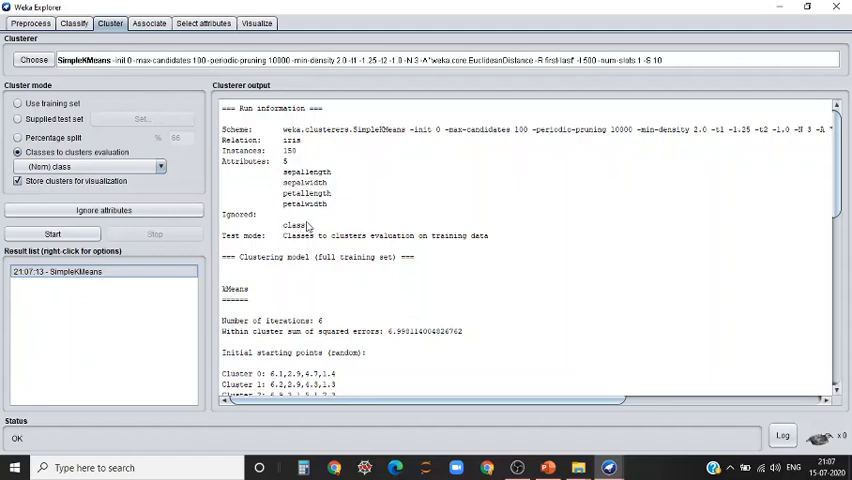
mouse_move(403, 242)
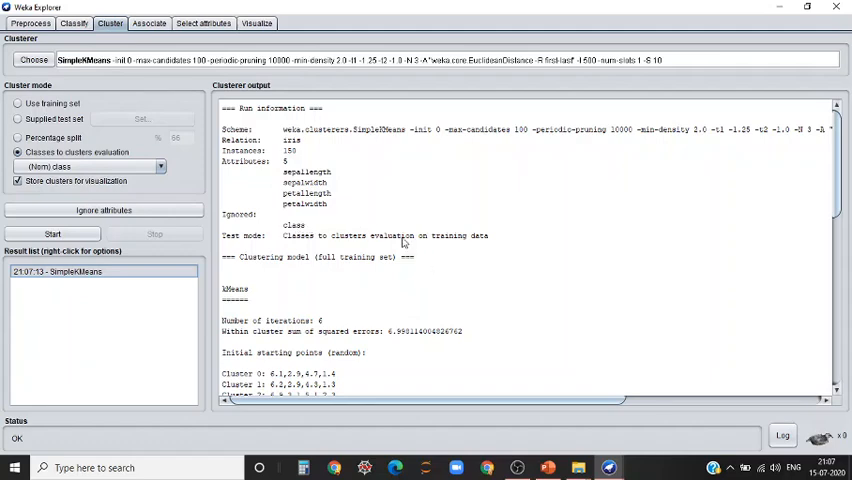
mouse_move(377, 246)
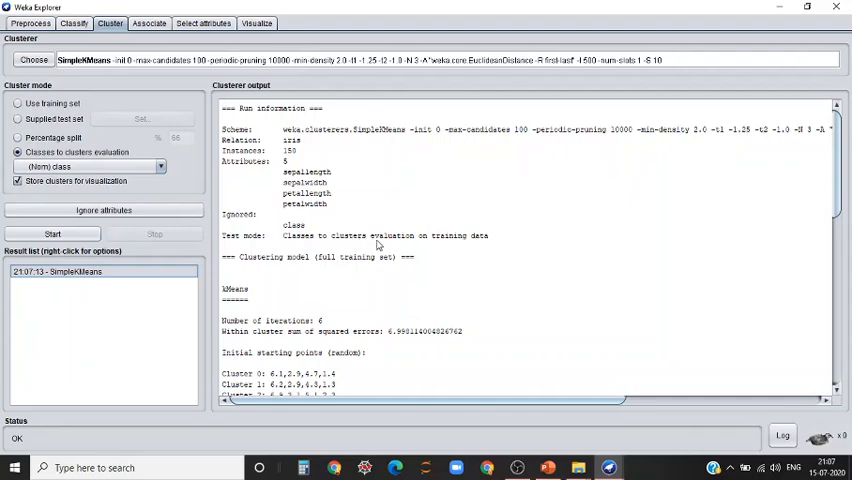
mouse_move(385, 279)
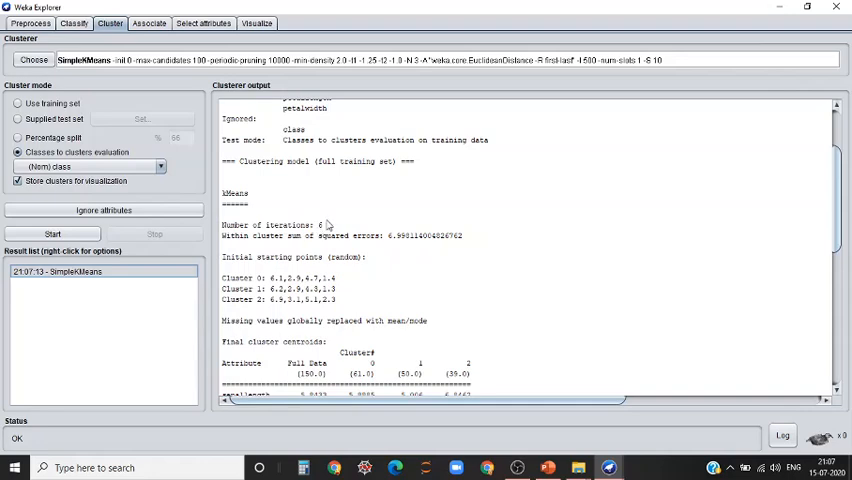
mouse_move(322, 228)
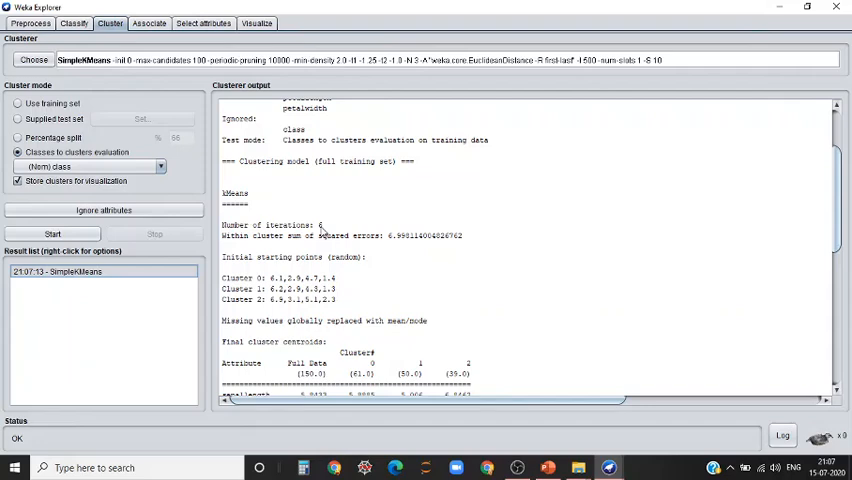
mouse_move(267, 277)
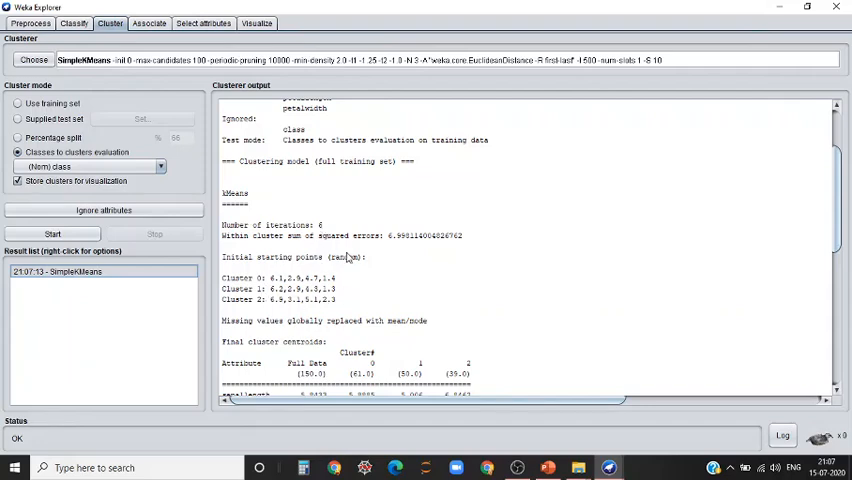
scroll(down, 3)
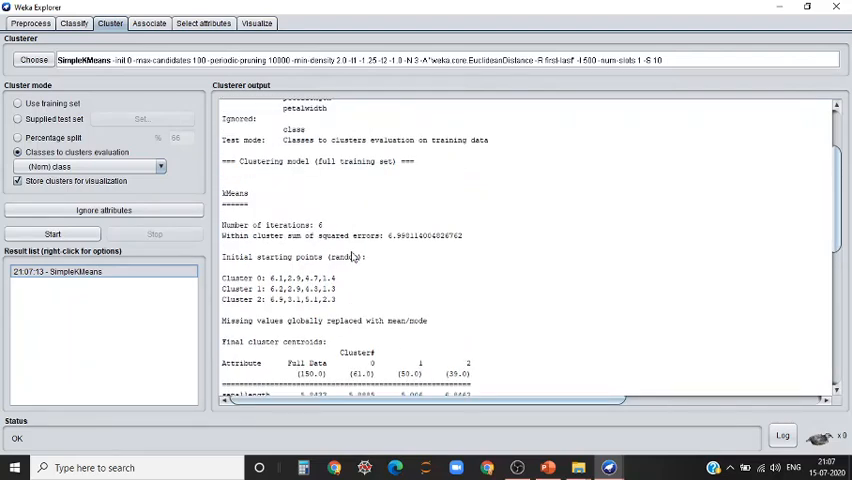
scroll(down, 3)
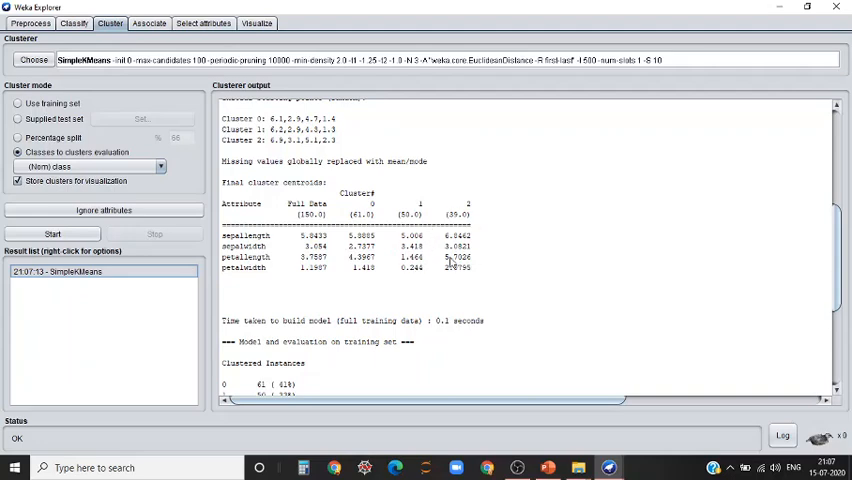
scroll(down, 3)
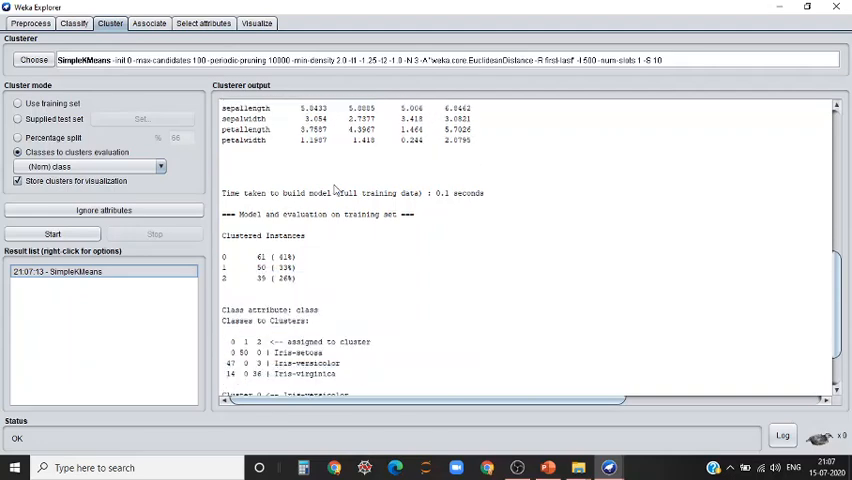
scroll(down, 3)
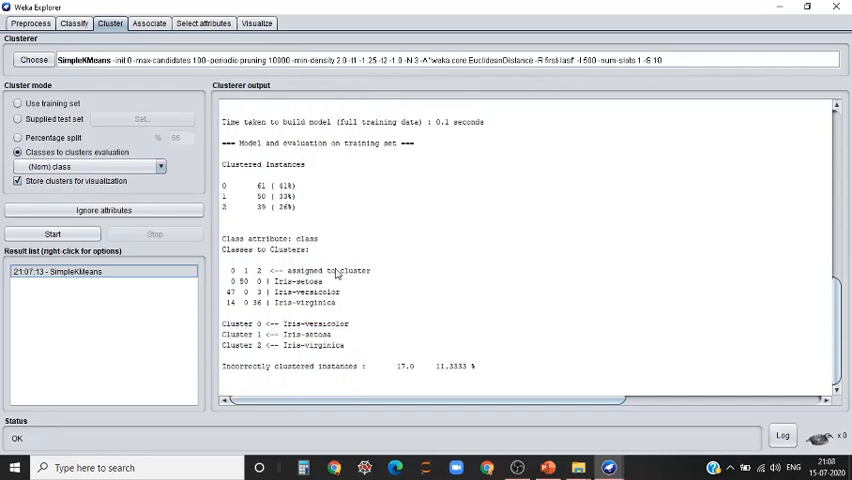
mouse_move(258, 330)
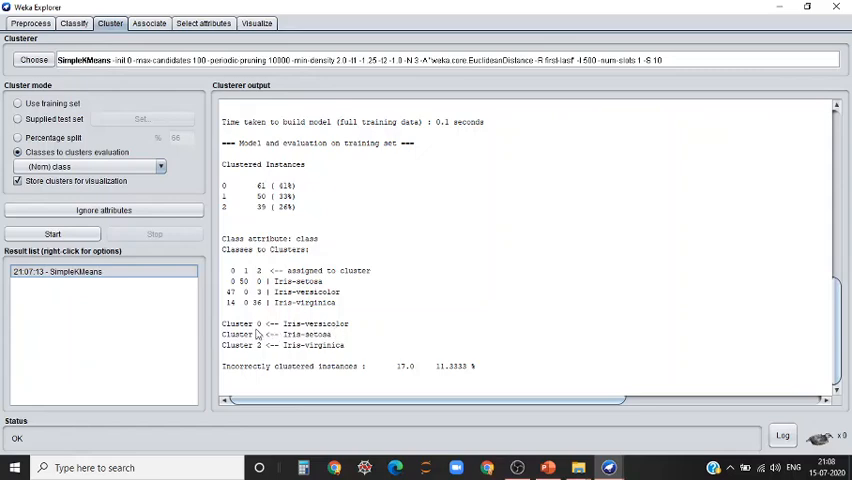
mouse_move(278, 357)
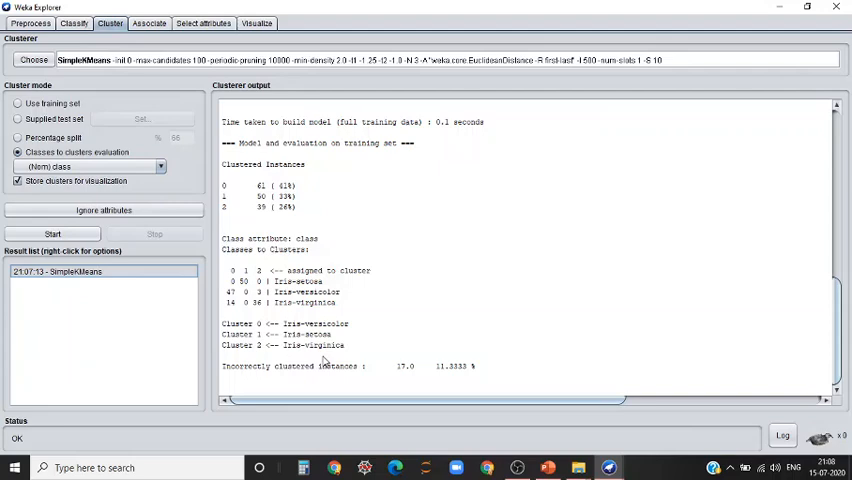
mouse_move(394, 330)
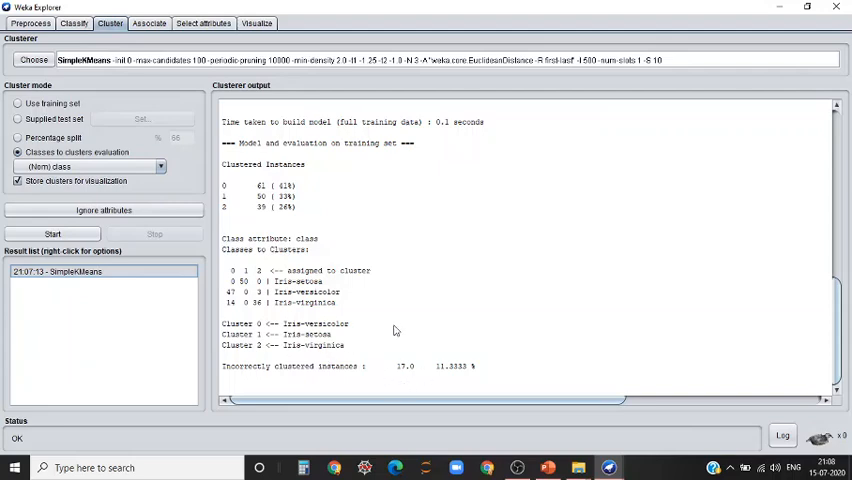
mouse_move(415, 377)
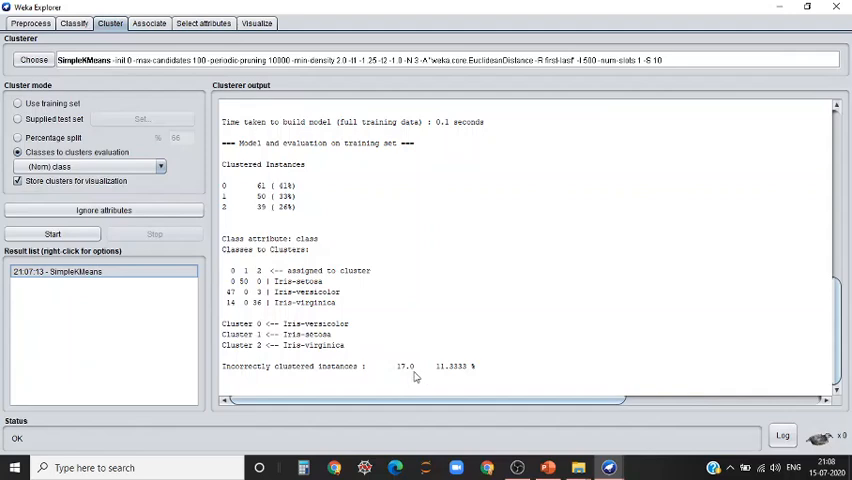
mouse_move(396, 381)
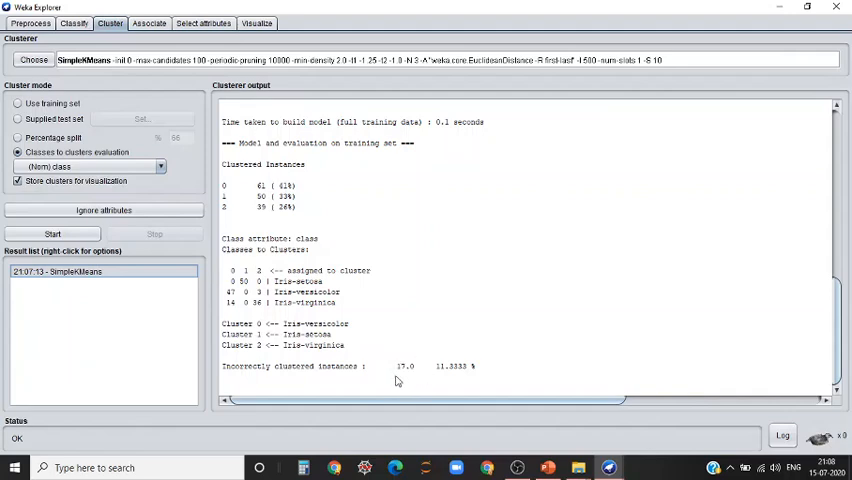
mouse_move(389, 375)
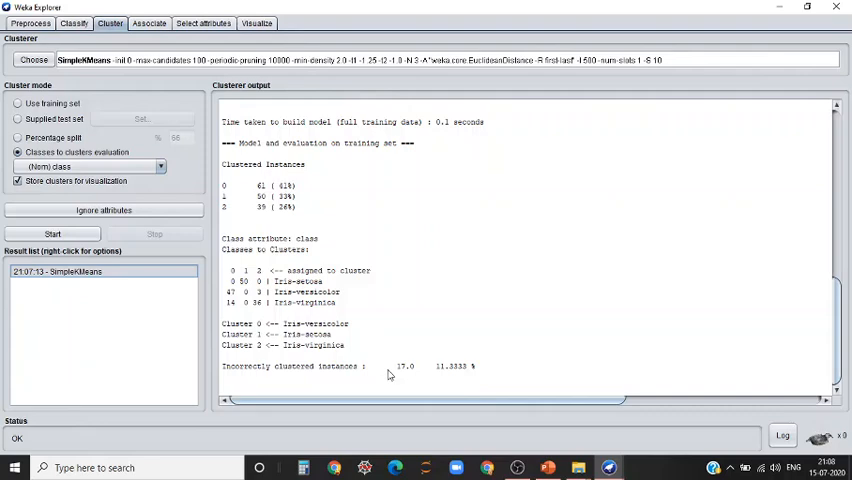
mouse_move(468, 370)
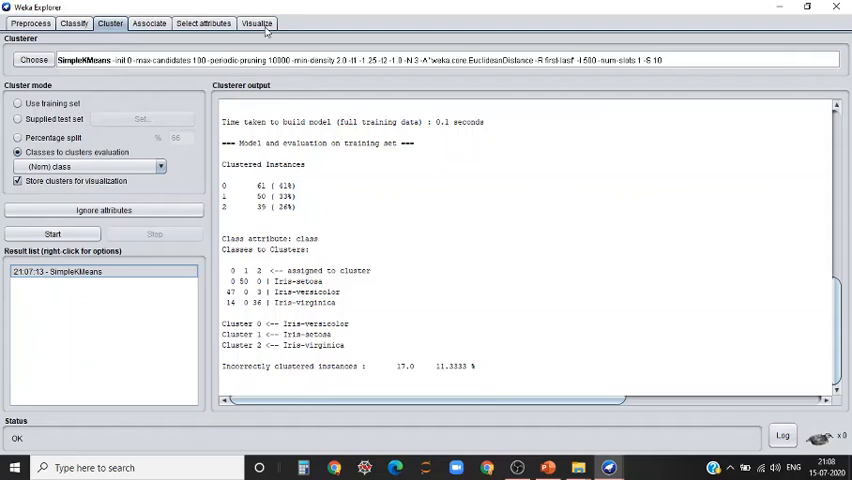
Show the scatter-plot matrix of iris attributes colored by class
click(256, 23)
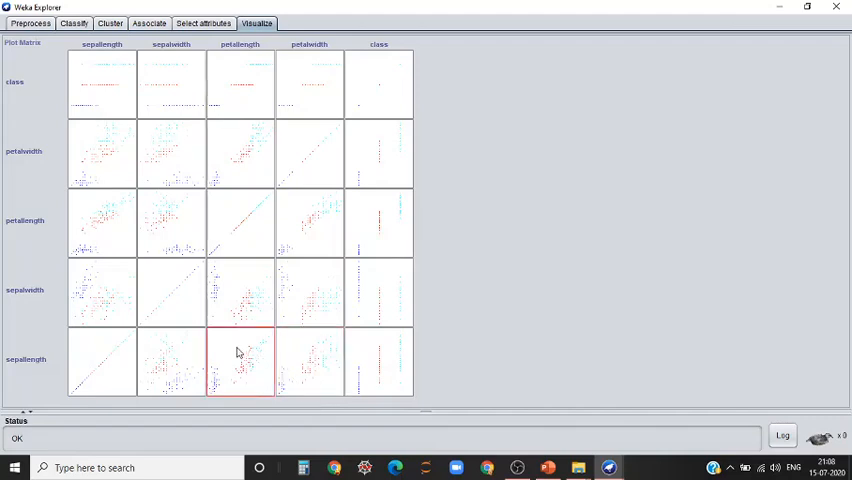
mouse_move(315, 308)
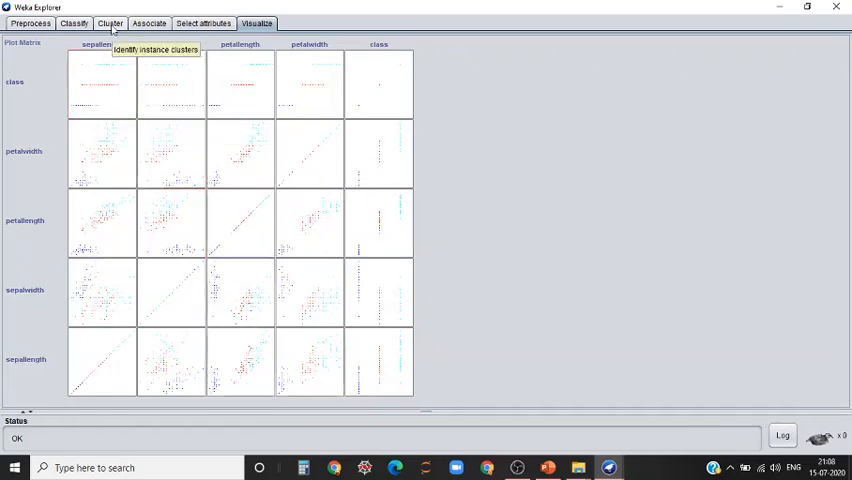
Return to the Cluster tab and view, then close, the Ignore attributes list
click(110, 23)
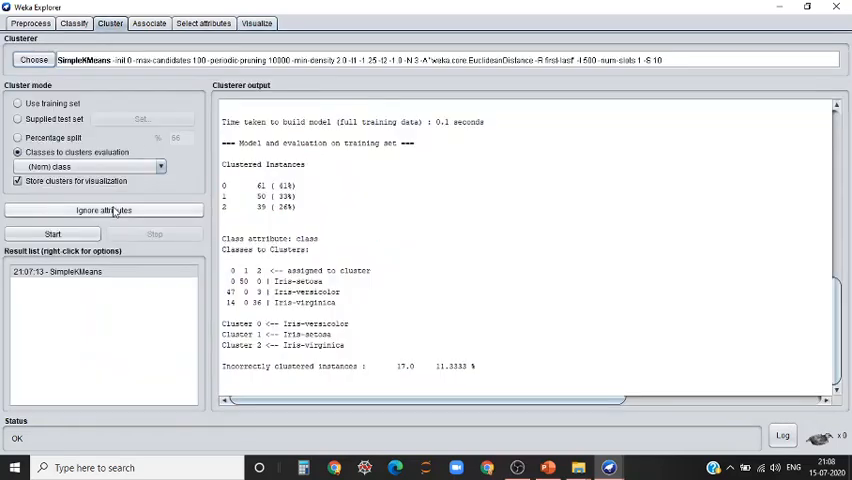
click(103, 210)
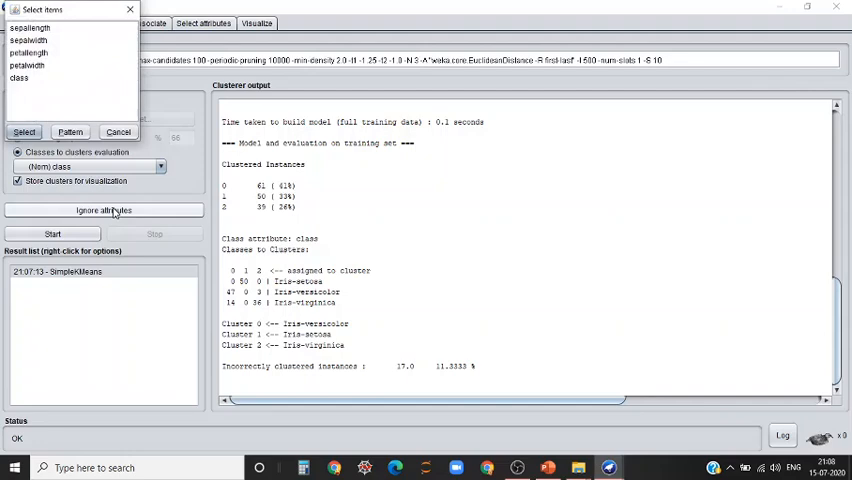
mouse_move(43, 67)
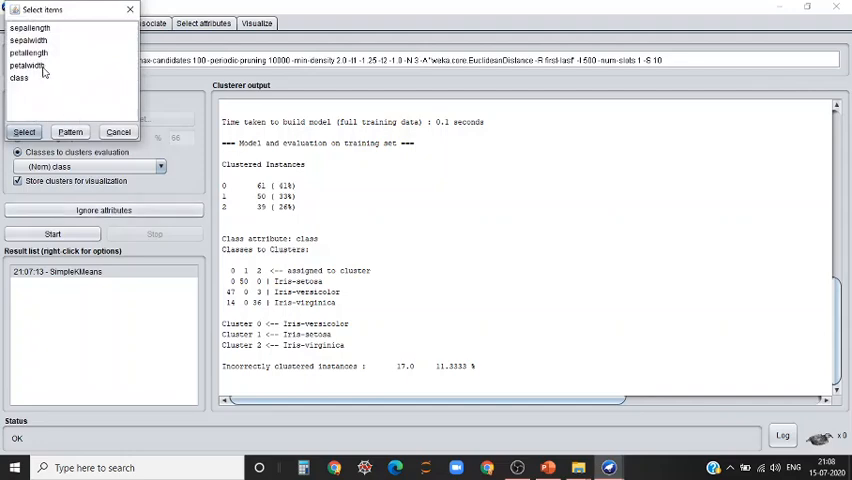
click(29, 65)
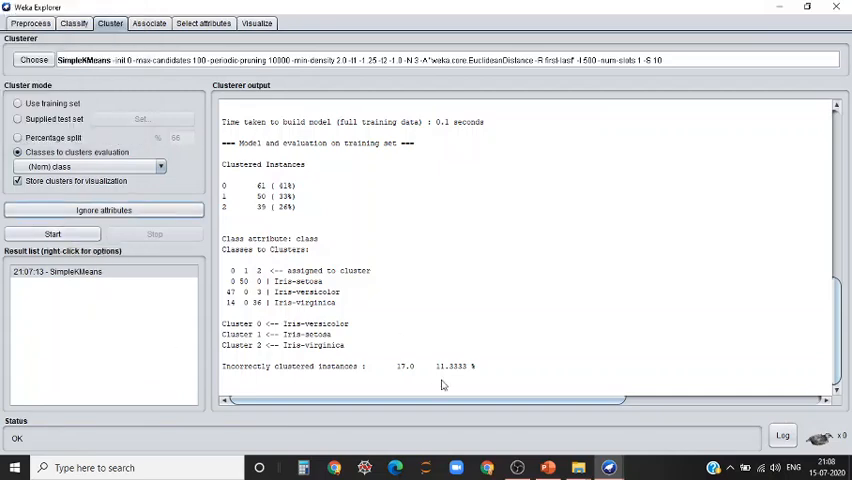
mouse_move(415, 358)
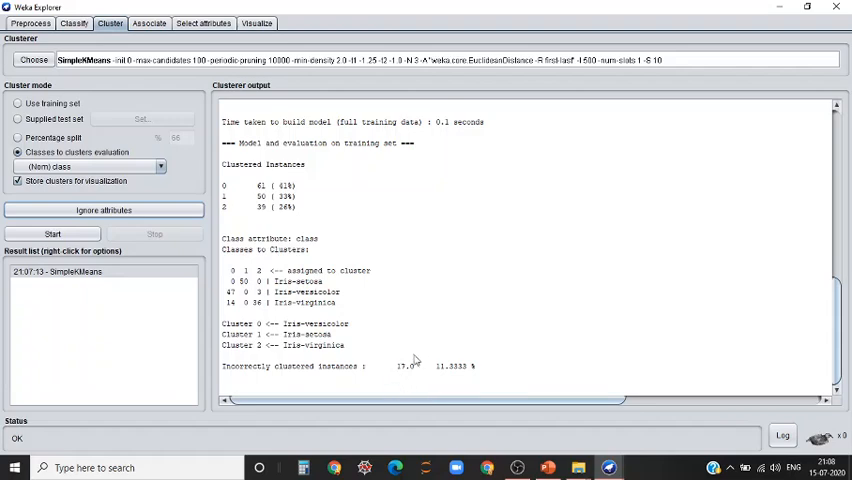